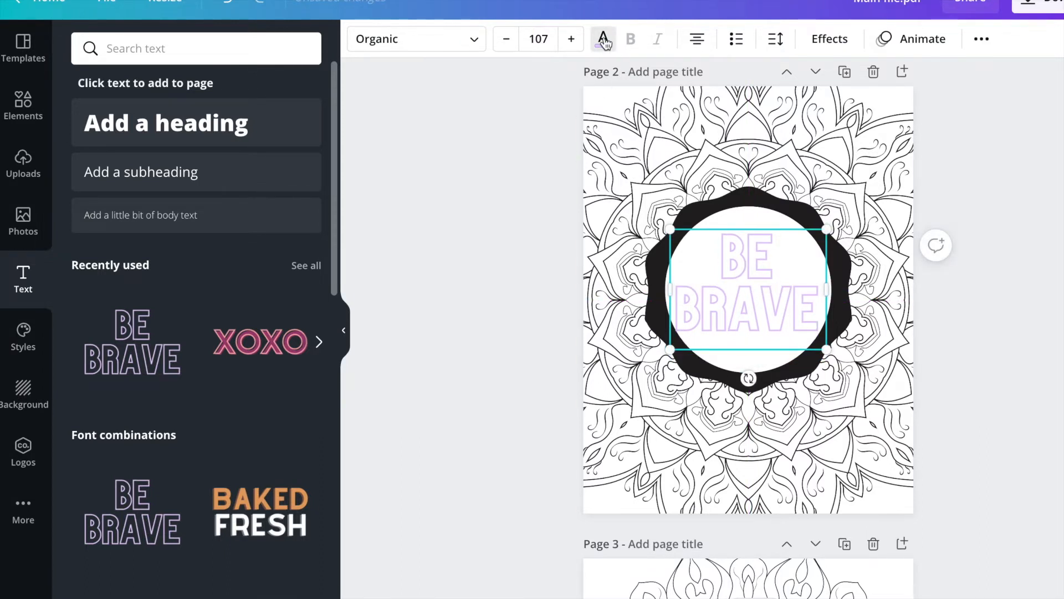
Add a black-outlined circle with a grey centre over the page 3 mandala
left_click(22, 106)
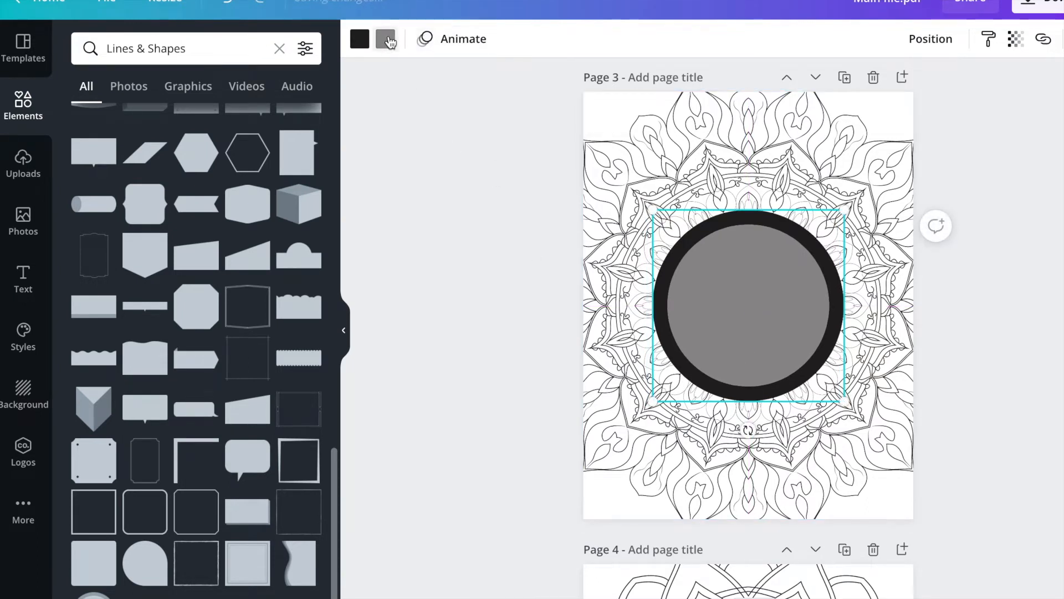